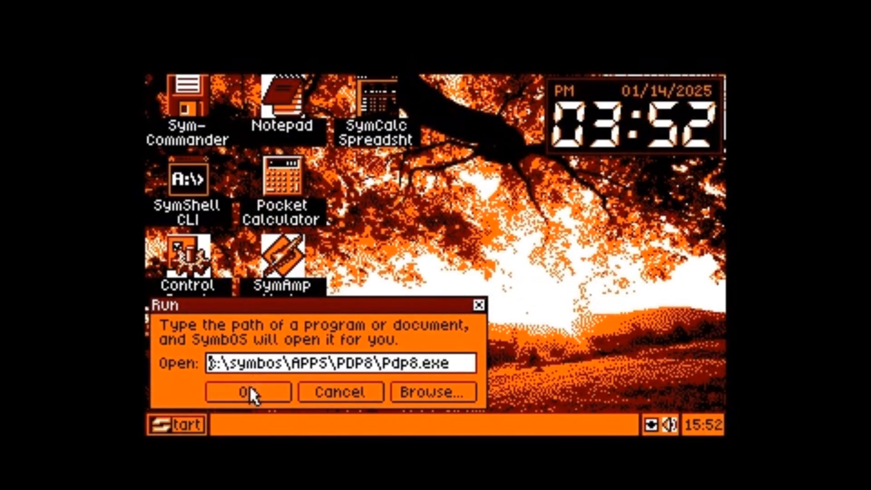
# Confirm the Run dialog to start Pdp8.exe, bringing up the front panel and Teletype window
pyautogui.click(248, 392)
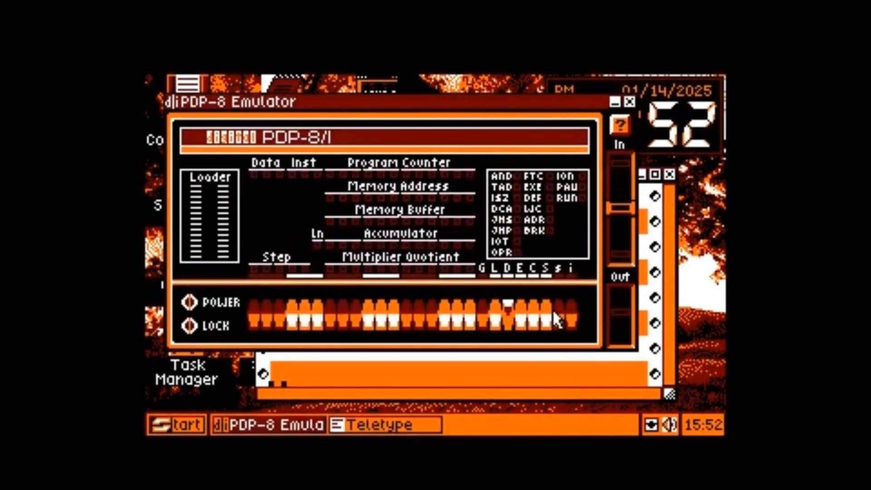
pyautogui.moveTo(319, 108)
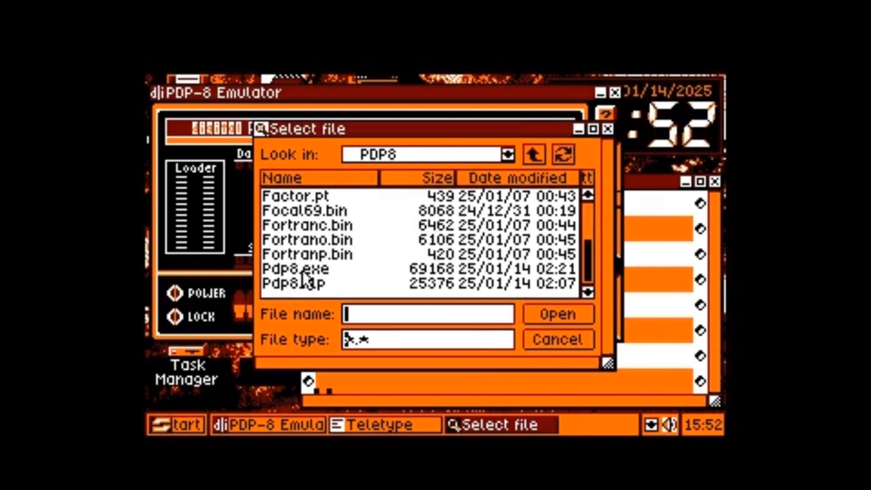
# Select Focal69.bin in the file dialog and load it into the input tape reader
pyautogui.click(306, 211)
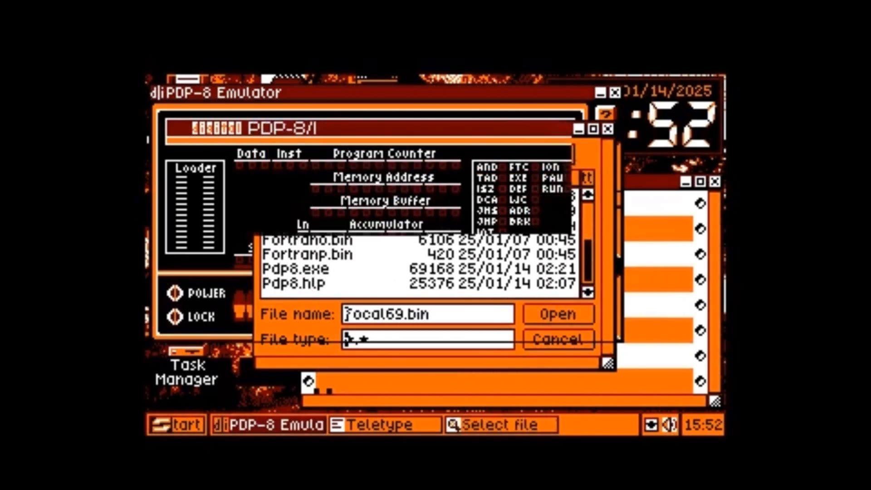
pyautogui.click(557, 315)
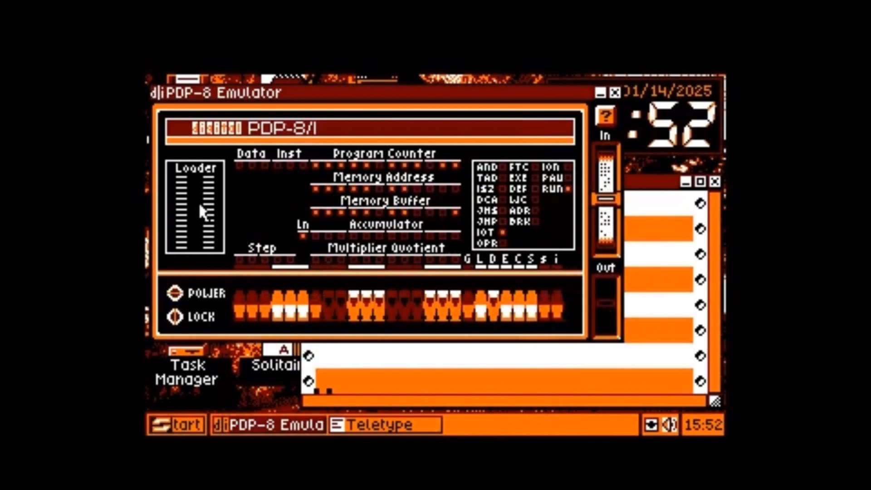
pyautogui.moveTo(258, 400)
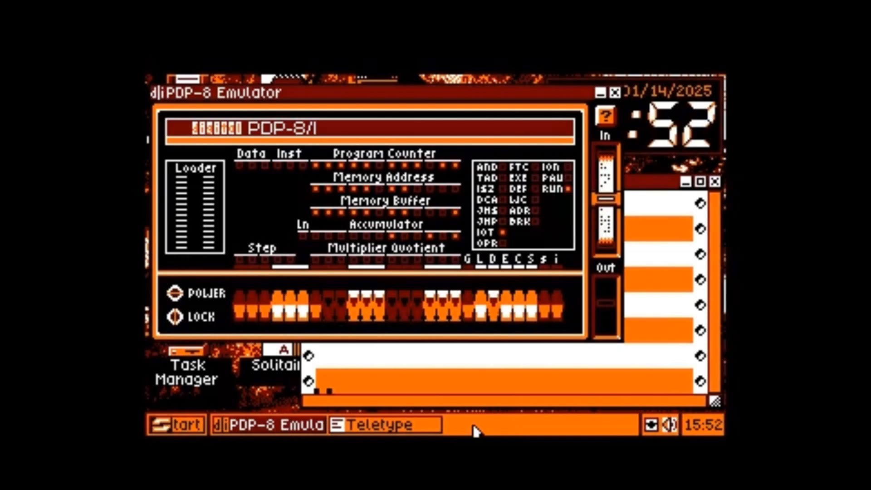
pyautogui.moveTo(476, 434)
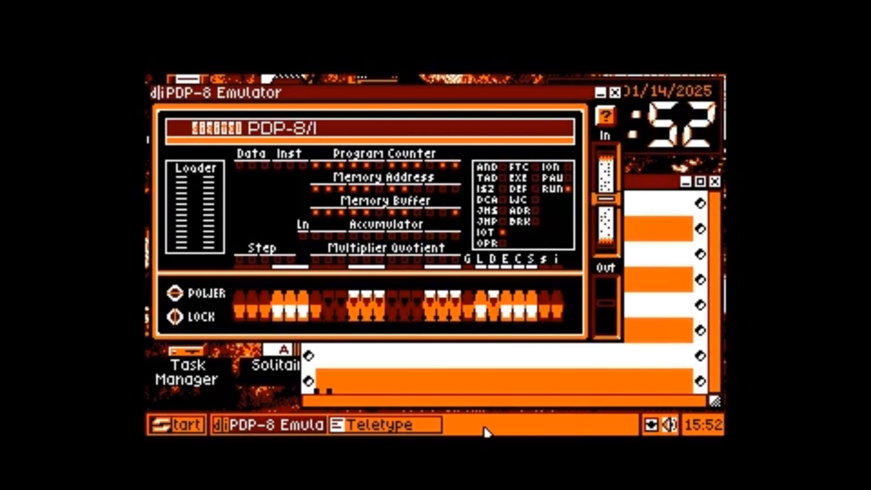
pyautogui.moveTo(635, 147)
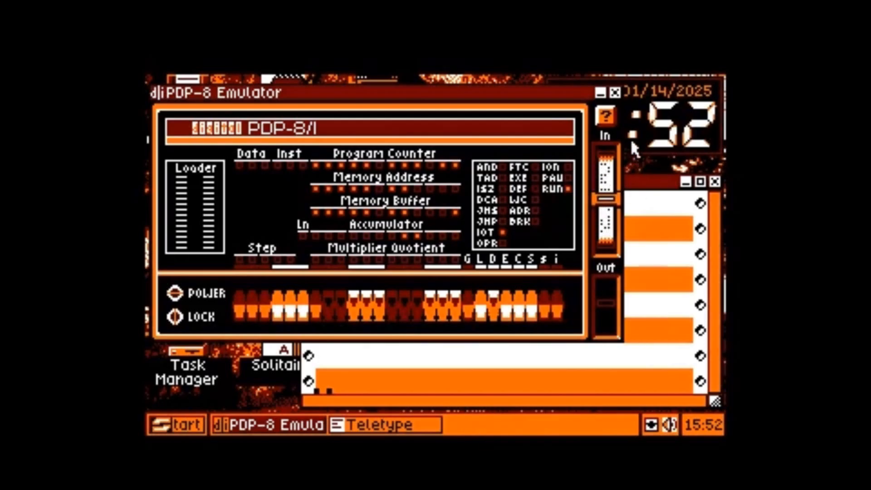
pyautogui.moveTo(609, 119)
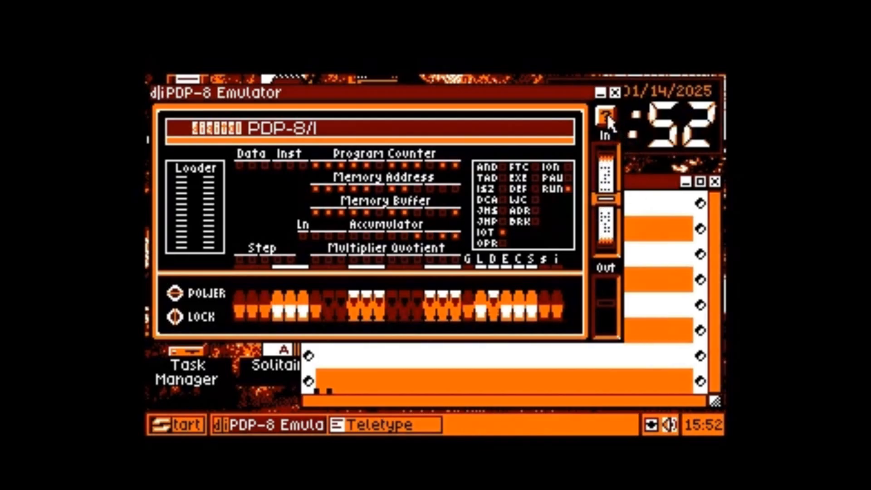
# Show the help Quickstart tutorial and scroll through its tape-loading and start-address steps
pyautogui.click(605, 115)
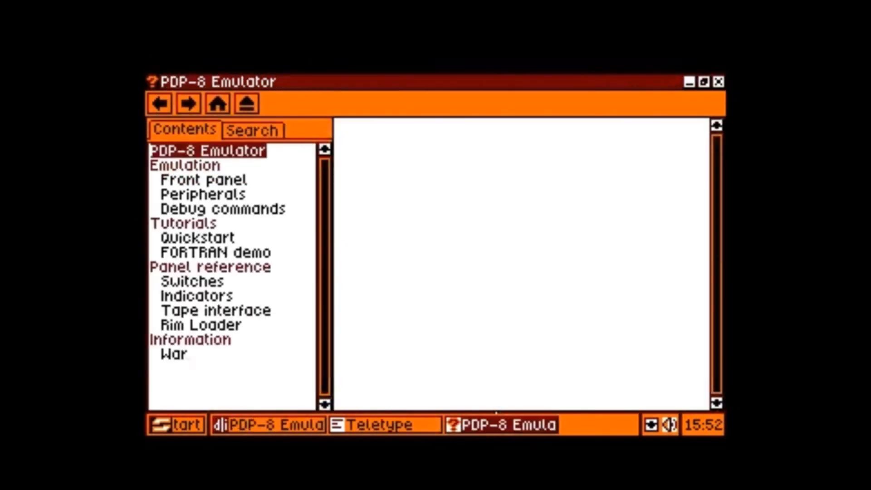
pyautogui.click(207, 151)
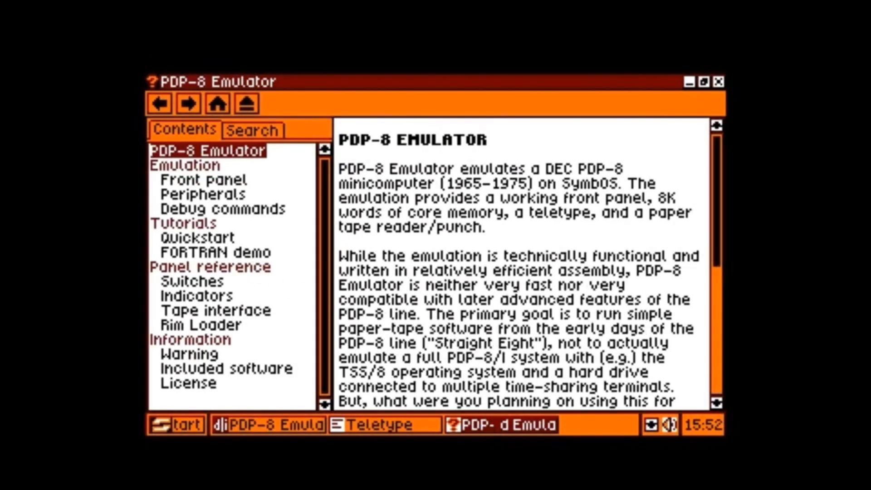
pyautogui.click(193, 237)
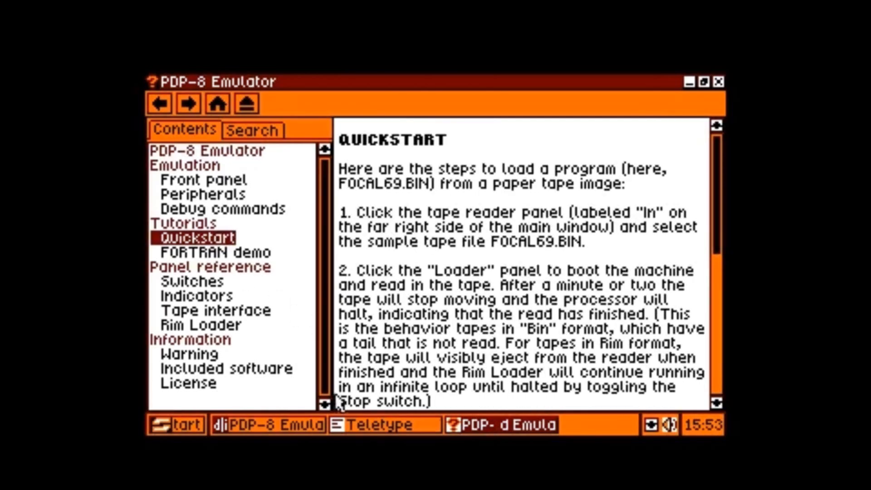
pyautogui.click(267, 424)
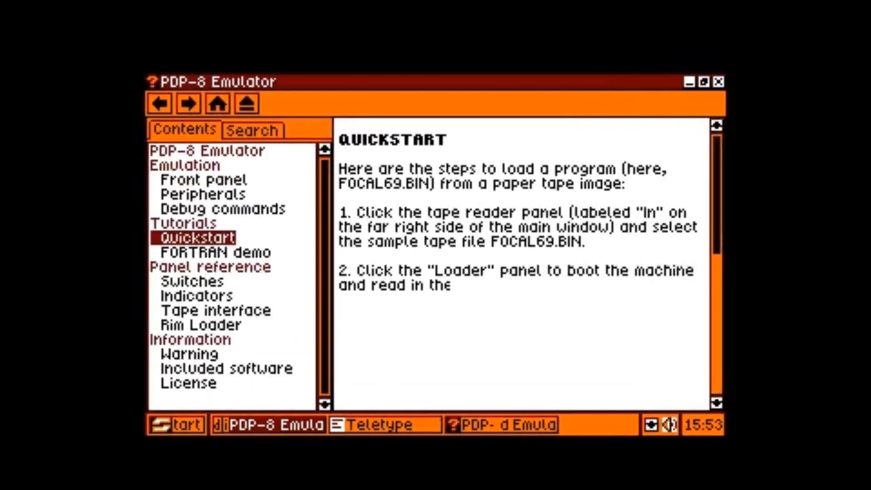
pyautogui.scroll(-3)
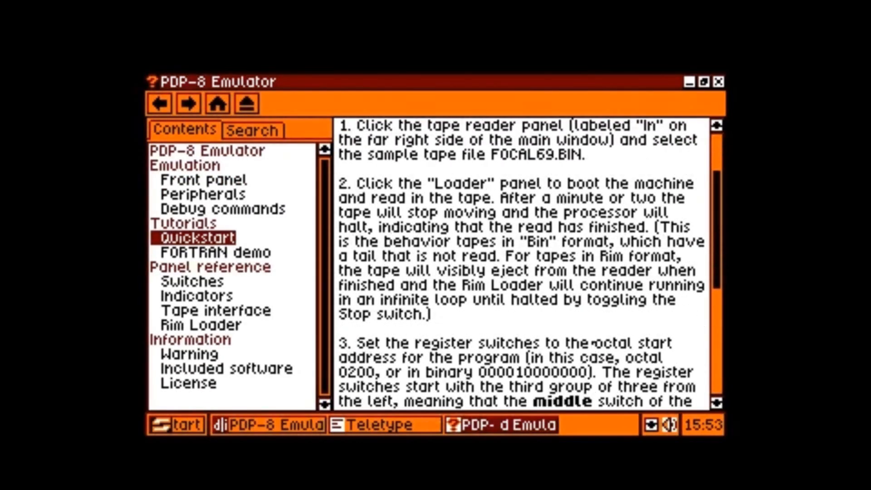
pyautogui.scroll(-3)
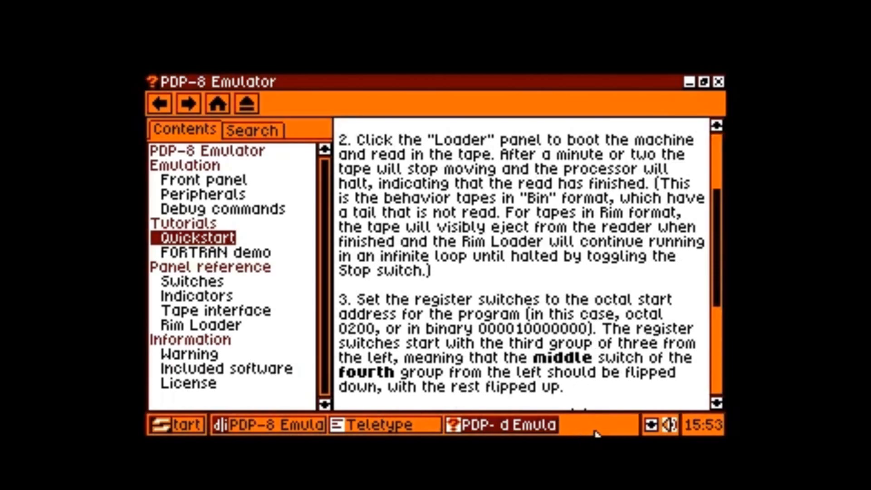
pyautogui.moveTo(280, 434)
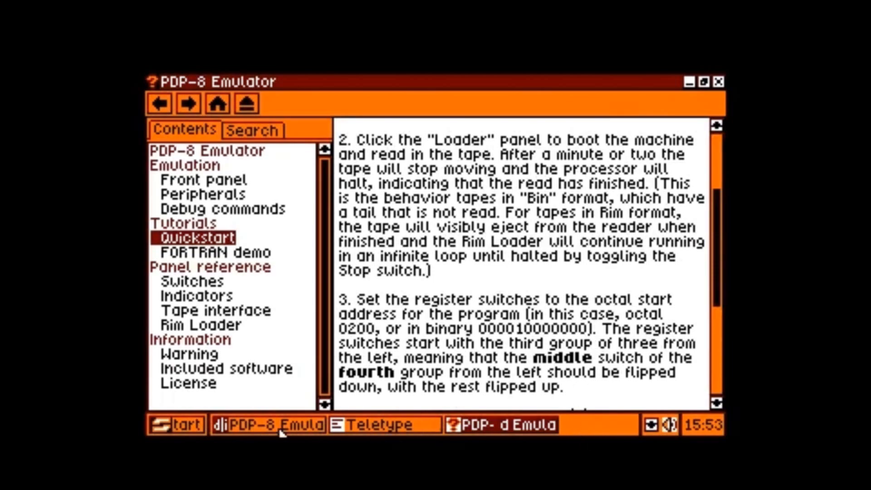
# Return to the front panel and run the Loader, starting FOCAL so the Teletype prints CONGRATULATIONS
pyautogui.click(267, 425)
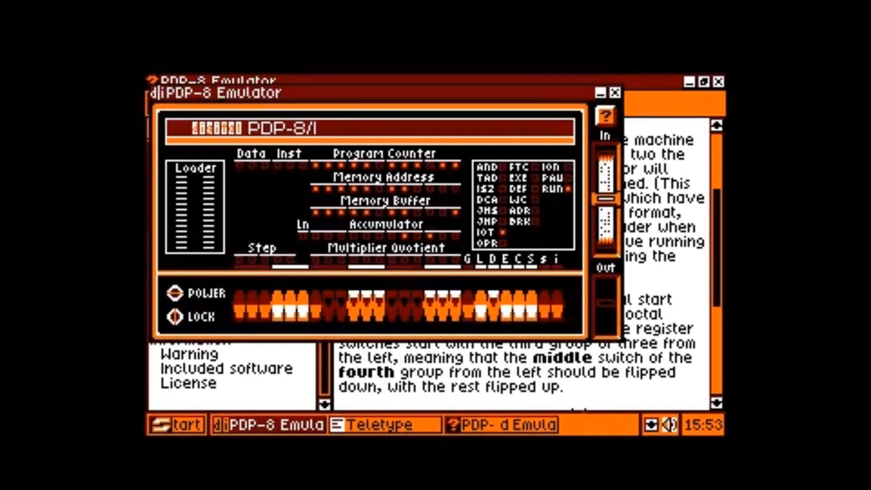
pyautogui.moveTo(590, 425)
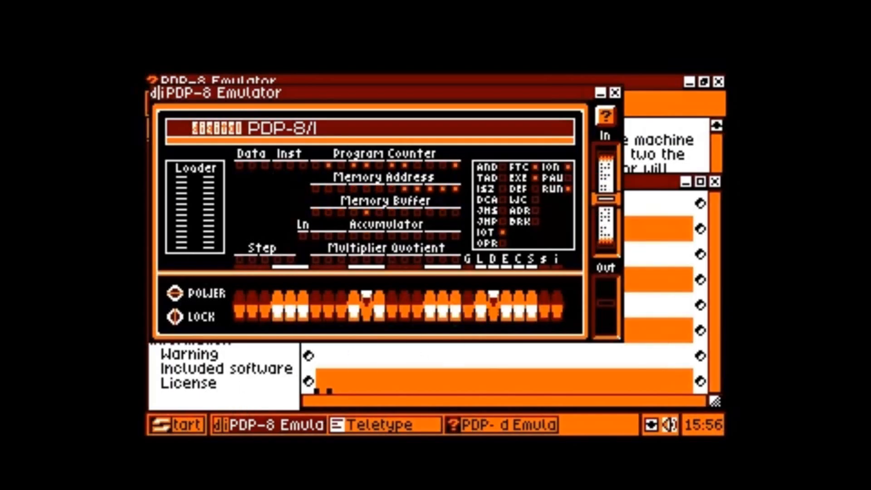
pyautogui.moveTo(229, 428)
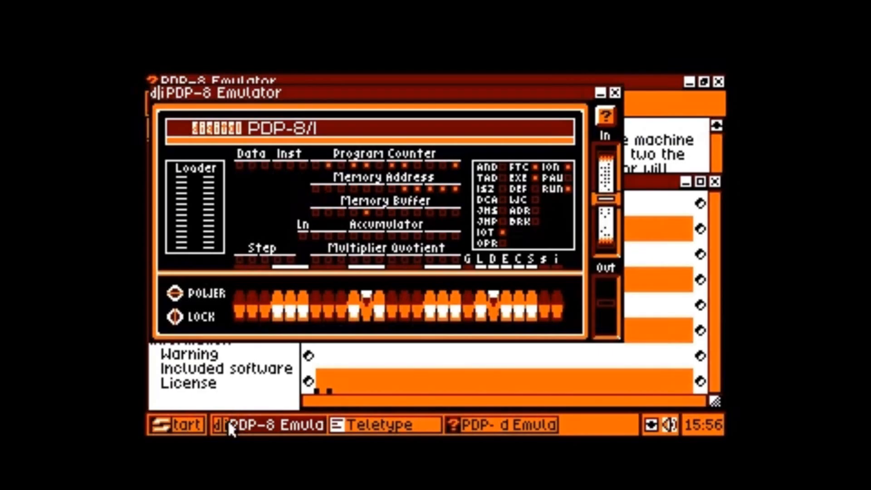
pyautogui.write('cor')
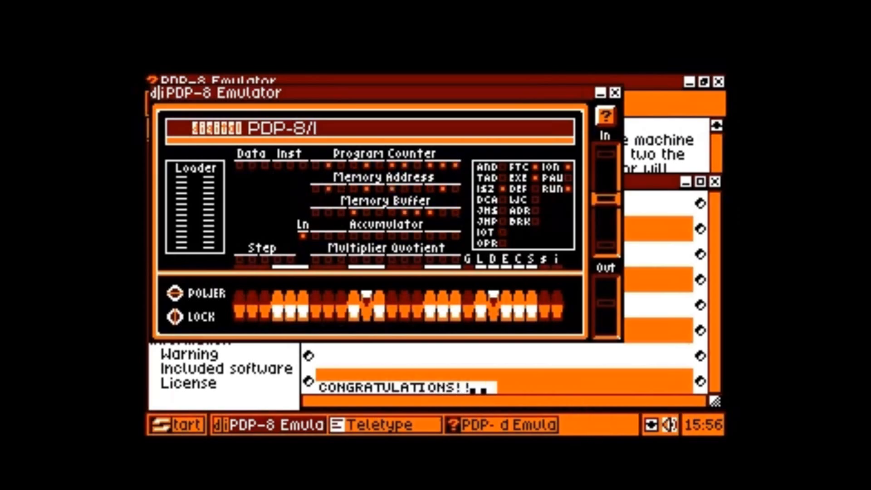
pyautogui.click(365, 425)
pyautogui.write('E')
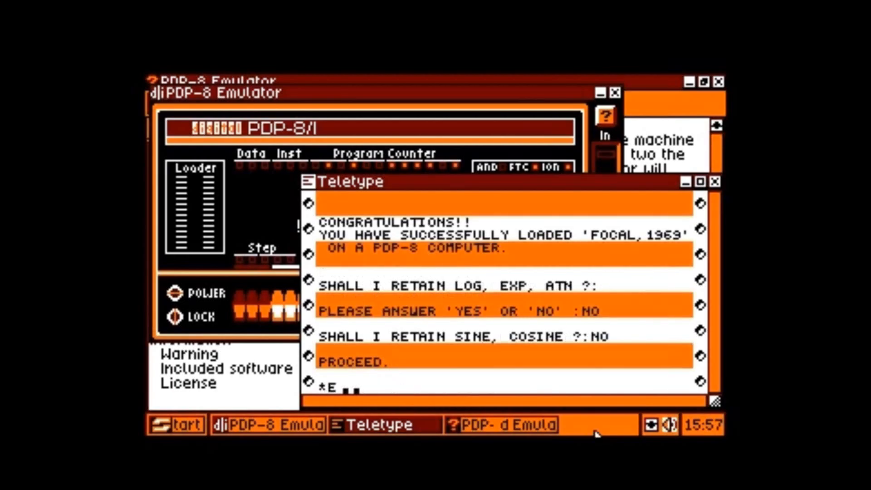
# Erase memory with E ALL and begin entering program line 1.01
pyautogui.write('ALL')
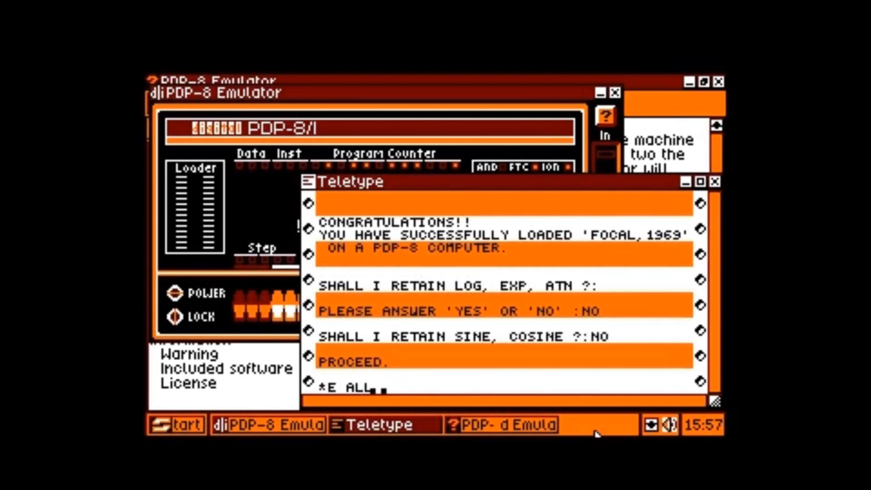
pyautogui.scroll(-3)
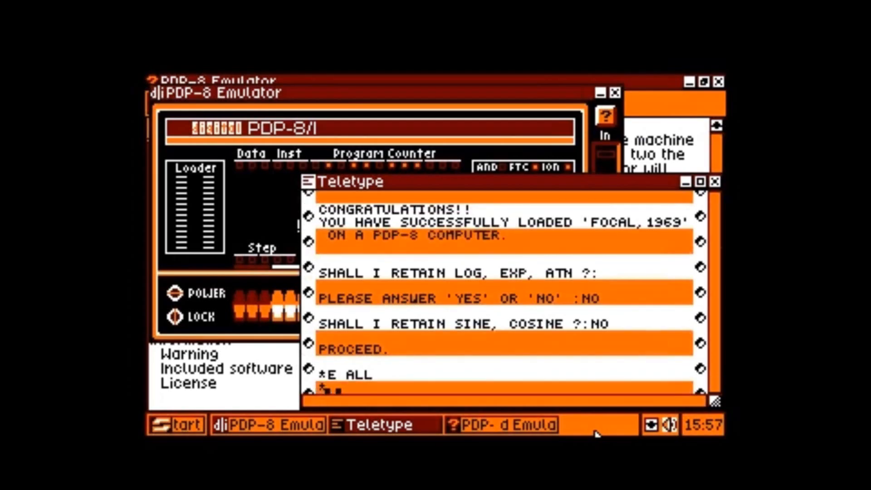
pyautogui.write('4')
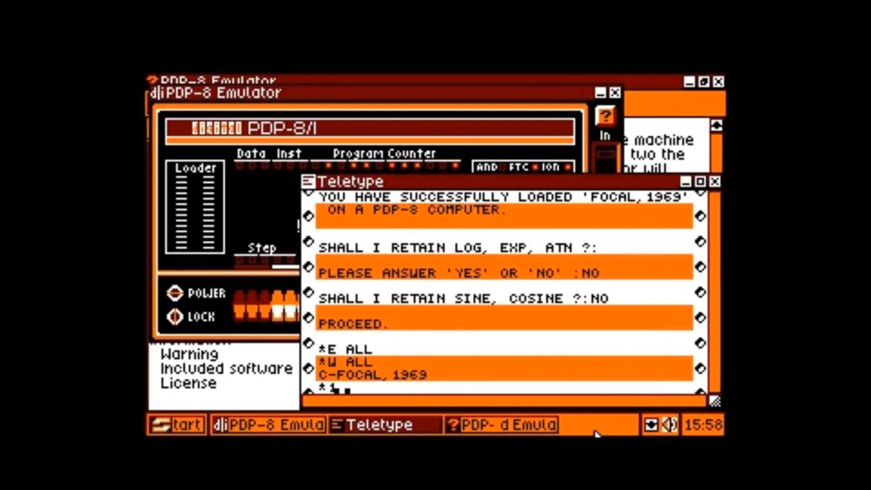
pyautogui.write('.01 T')
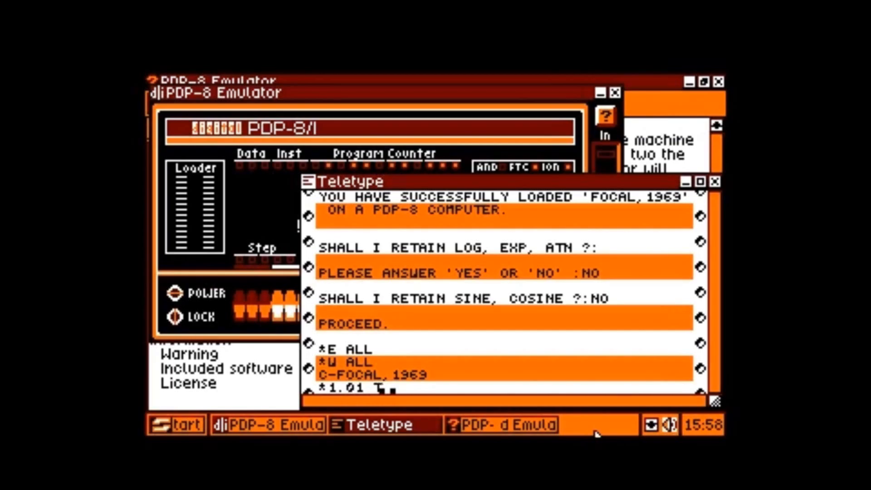
# Enter the TYPE "HI" lines and the FOR loop, then list the program with W ALL
pyautogui.write('"')
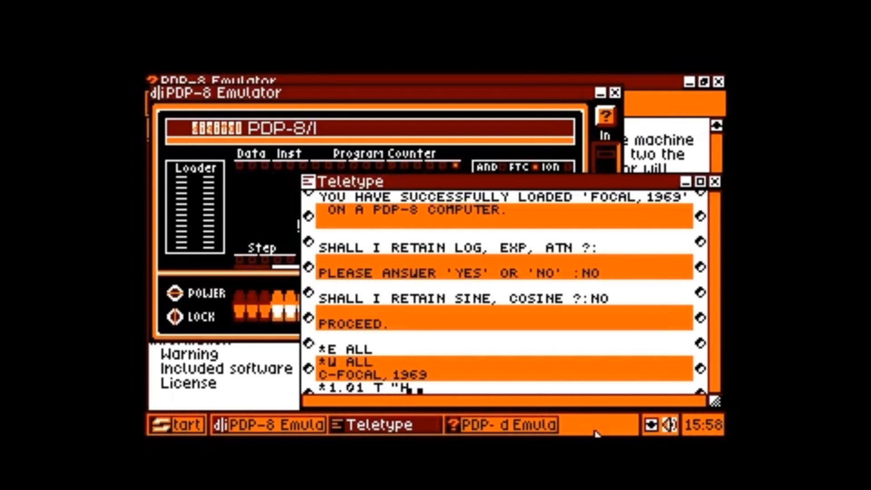
pyautogui.write('HI I AM A PDP8 COMPUTER",!')
pyautogui.write('1.02 T "')
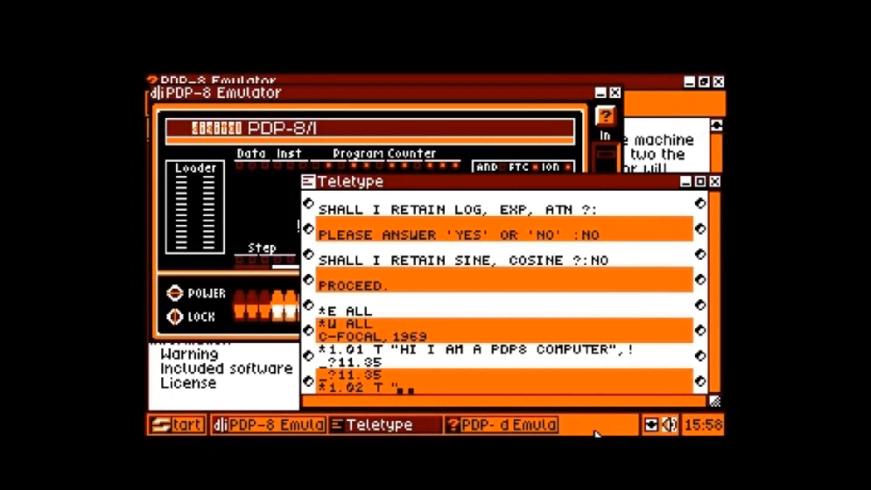
pyautogui.write('FROM 1965 RUNNING IN",!')
pyautogui.write('*1.05 T "CRAZY COOL PROJECT!!",!!')
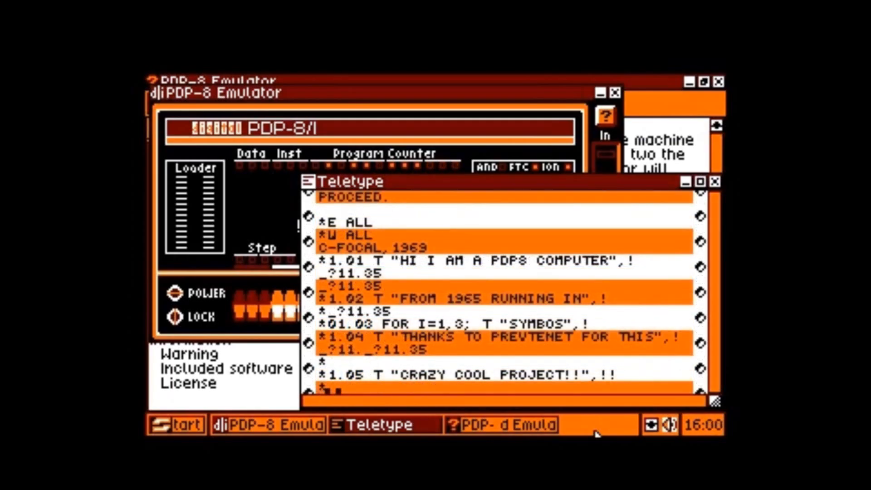
pyautogui.write('W ALL')
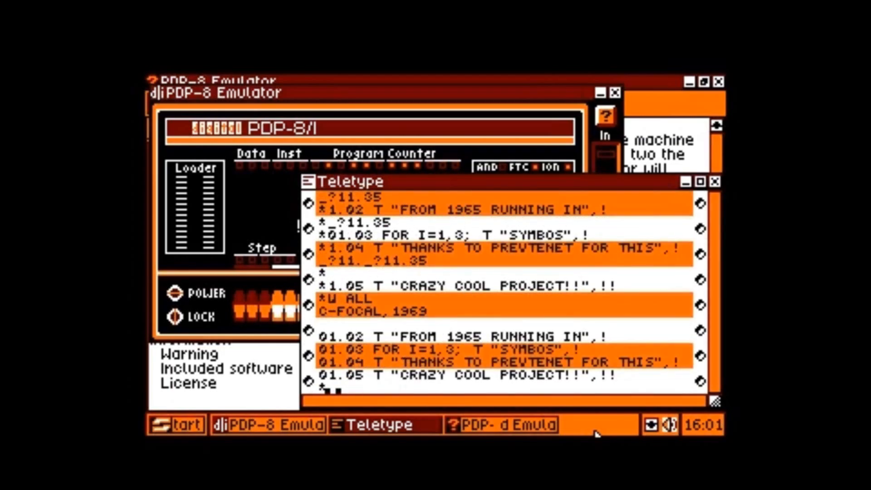
# Re-enter line 1.01 with the corrected T message and run the program with G
pyautogui.write('1.0')
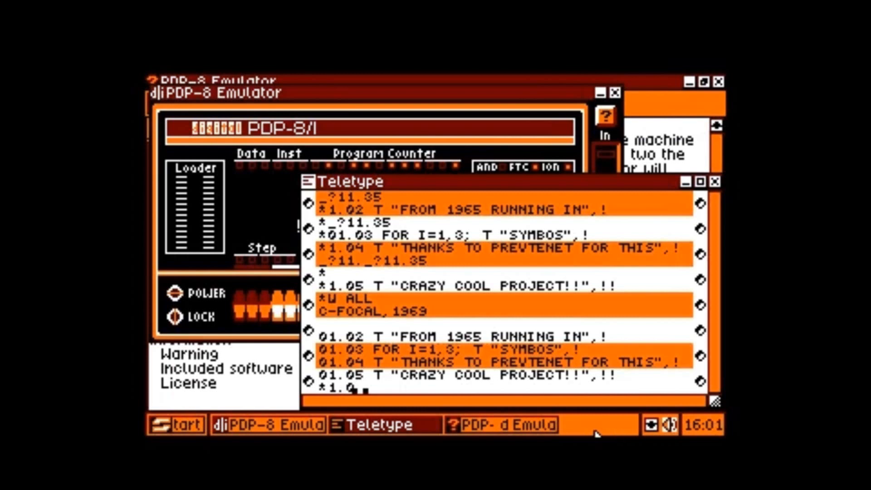
pyautogui.write('01 T "HI, I AM A PDP8 COMPUTER",!')
pyautogui.write('G')
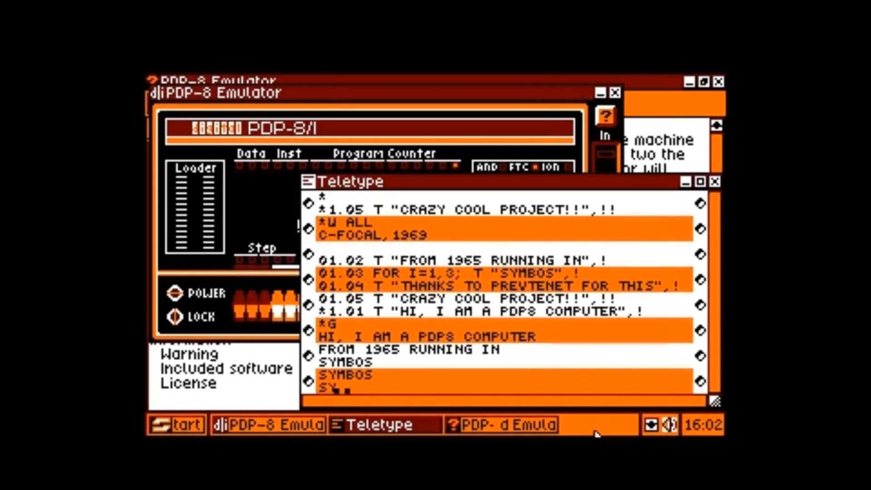
pyautogui.scroll(-3)
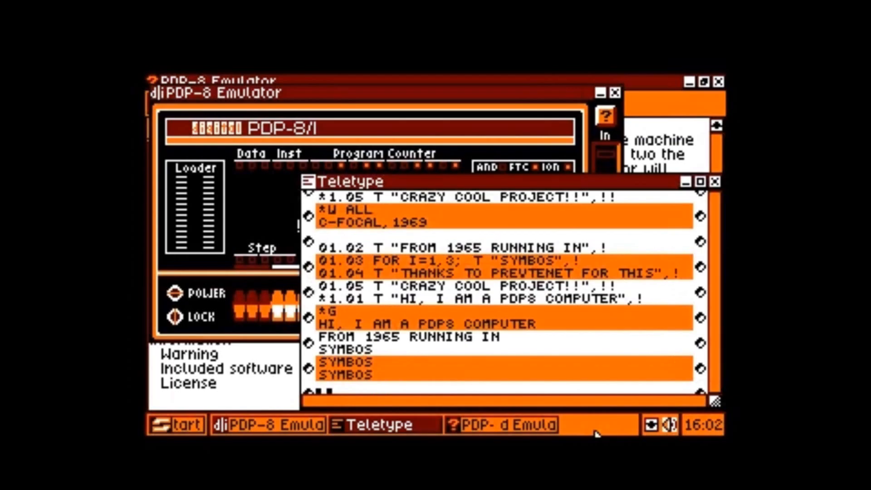